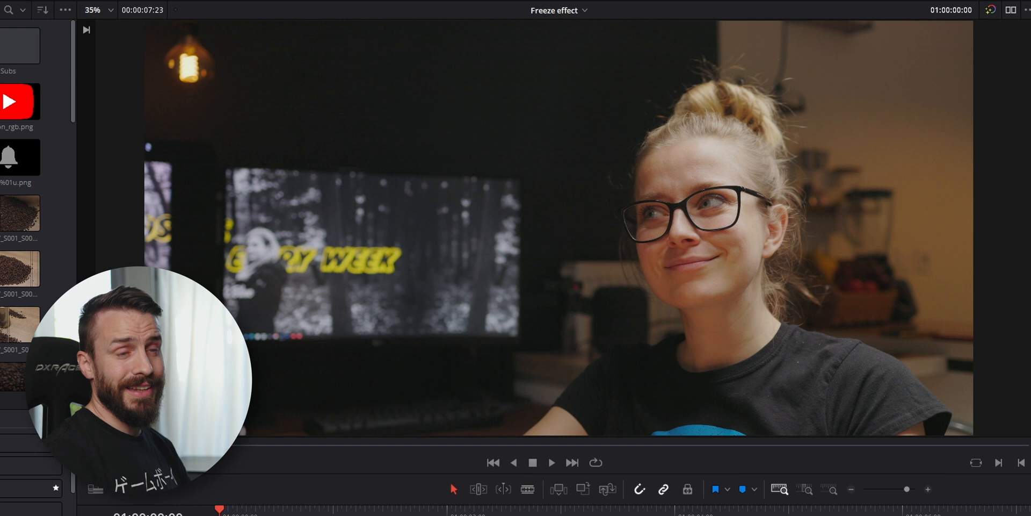
Blade the interview clip and retime the section after the cut to 0% speed
left_click(551, 462)
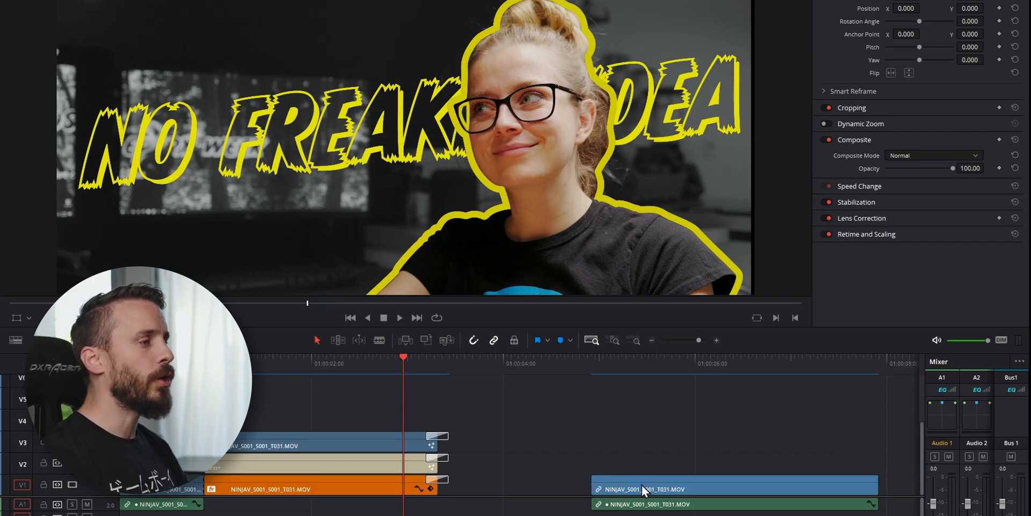
left_click(725, 362)
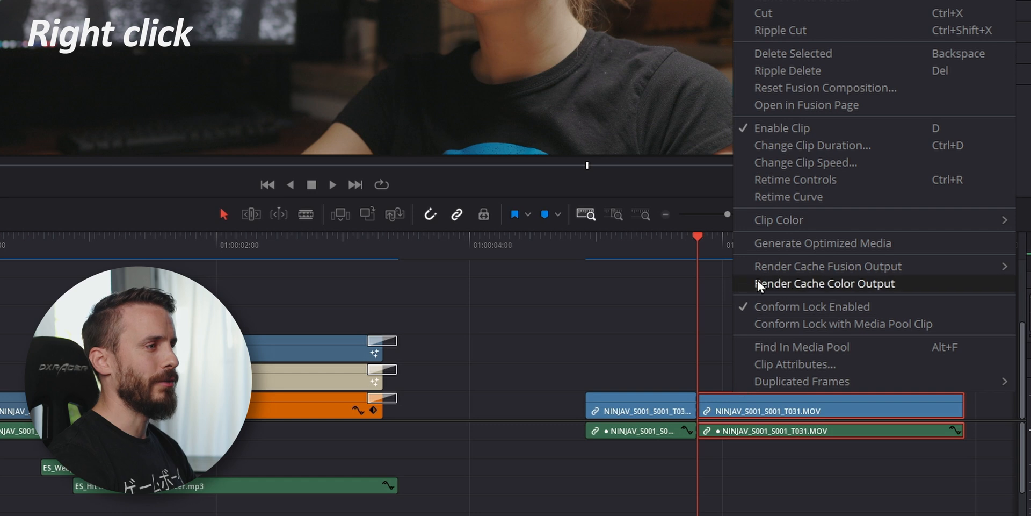
left_click(794, 178)
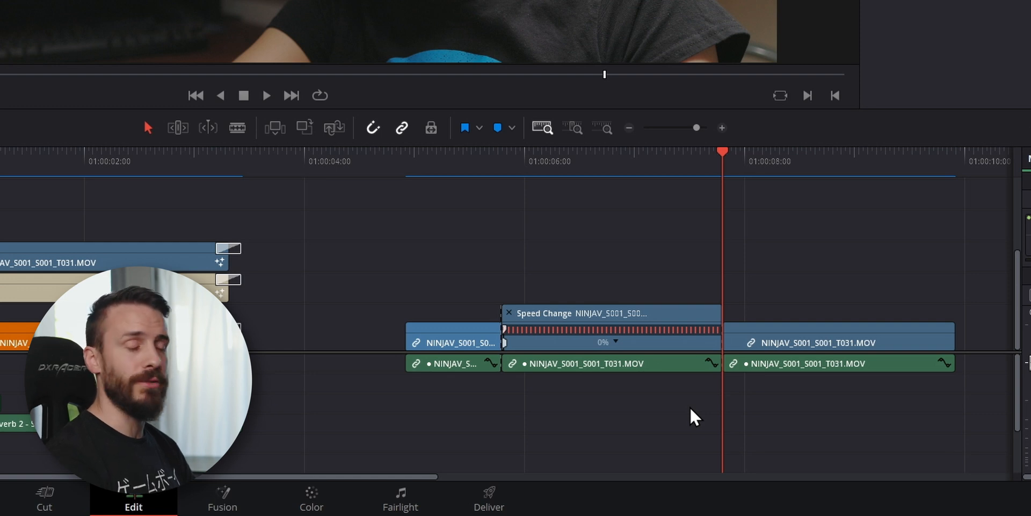
left_click(835, 342)
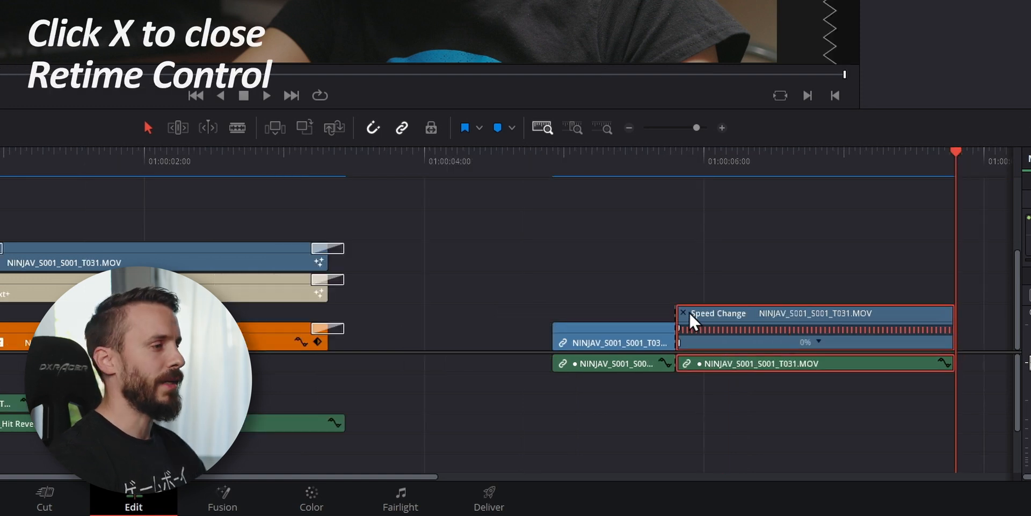
Close Retime Controls and Alt-drag a copy of the frozen clip onto the track above
left_click(682, 313)
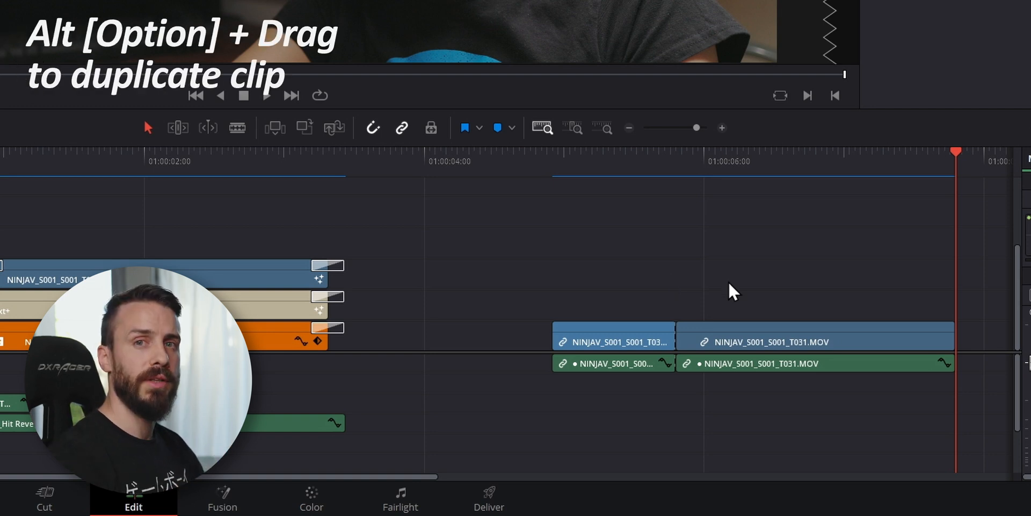
left_click(814, 337)
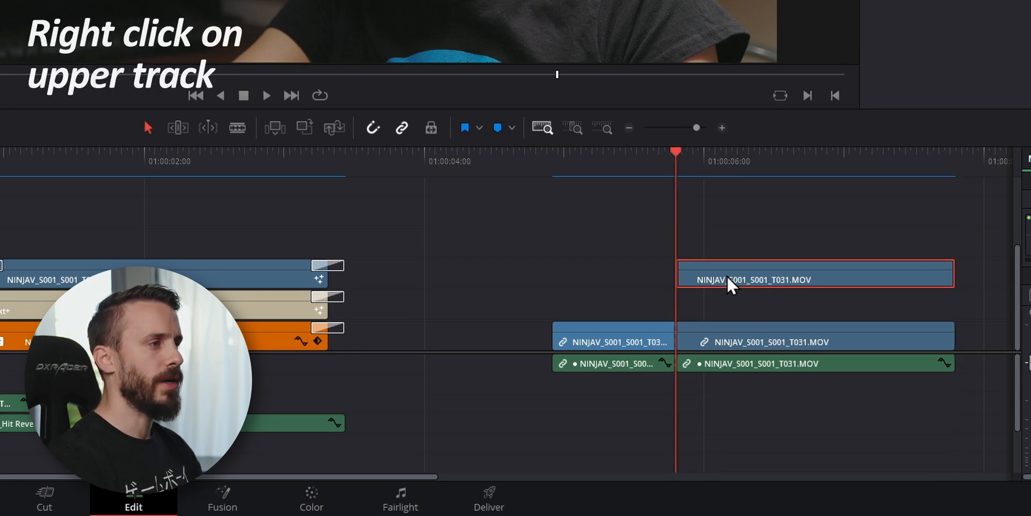
left_click(740, 500)
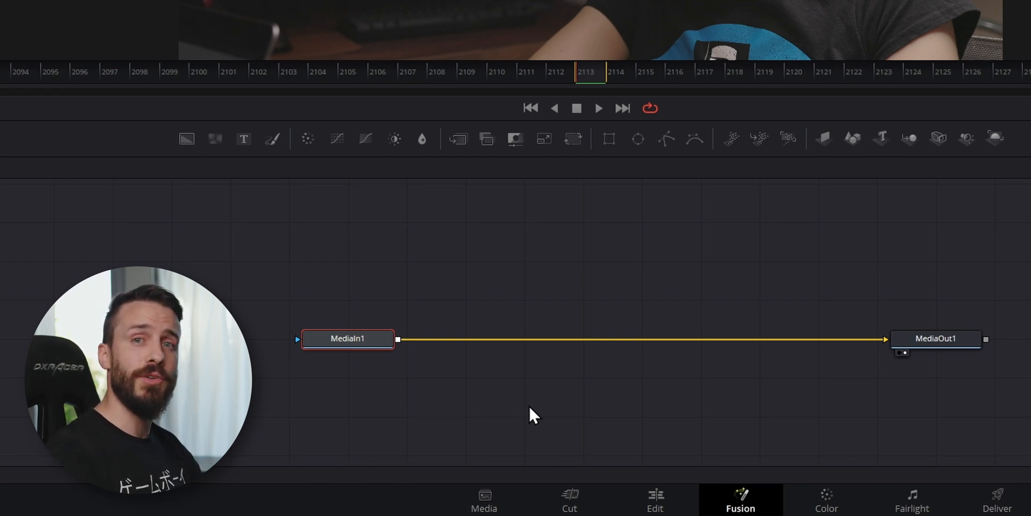
mouse_move(421, 418)
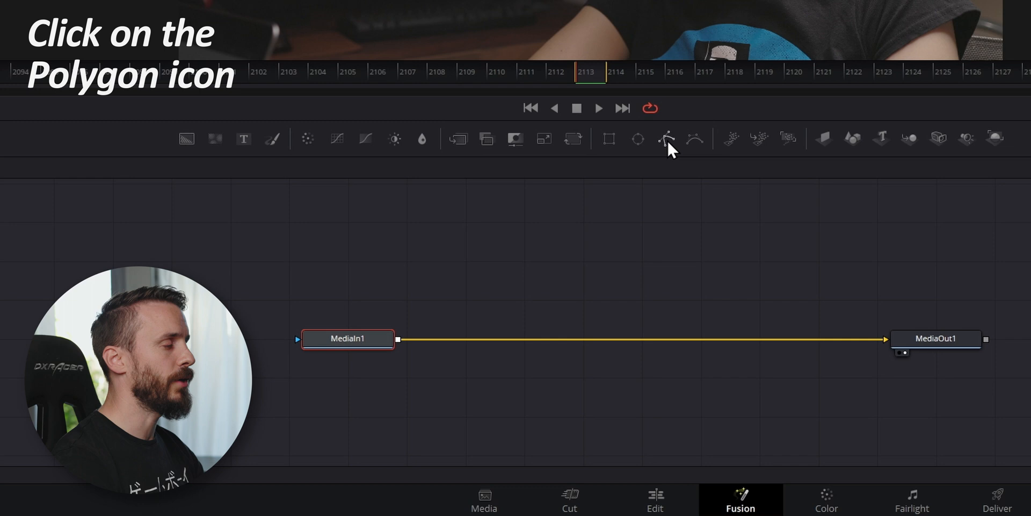
Select the Polygon tool in the Fusion toolbar to begin masking the frozen frame
left_click(666, 139)
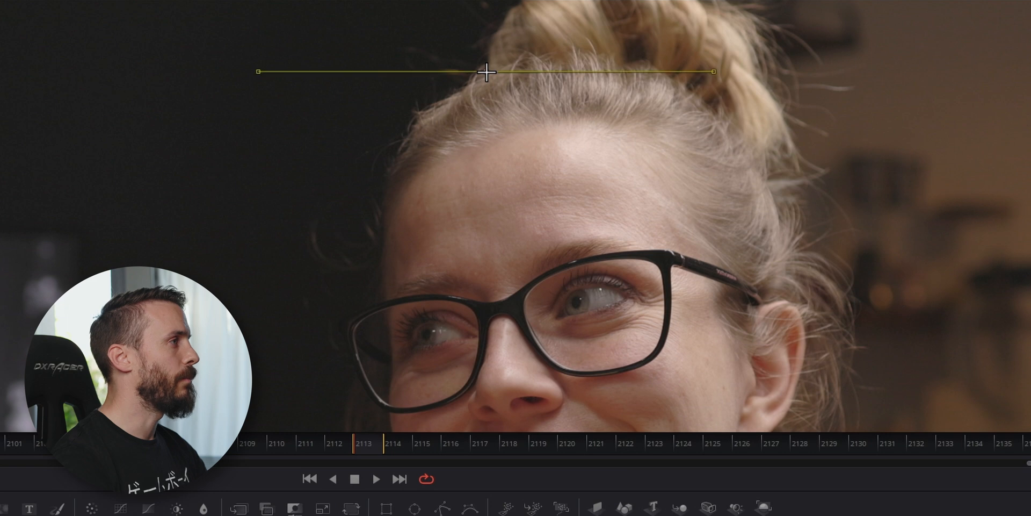
Drag Bezier points along the woman's hair, around her chin, down the neck toward the shoulder
left_click_drag(487, 71, 420, 117)
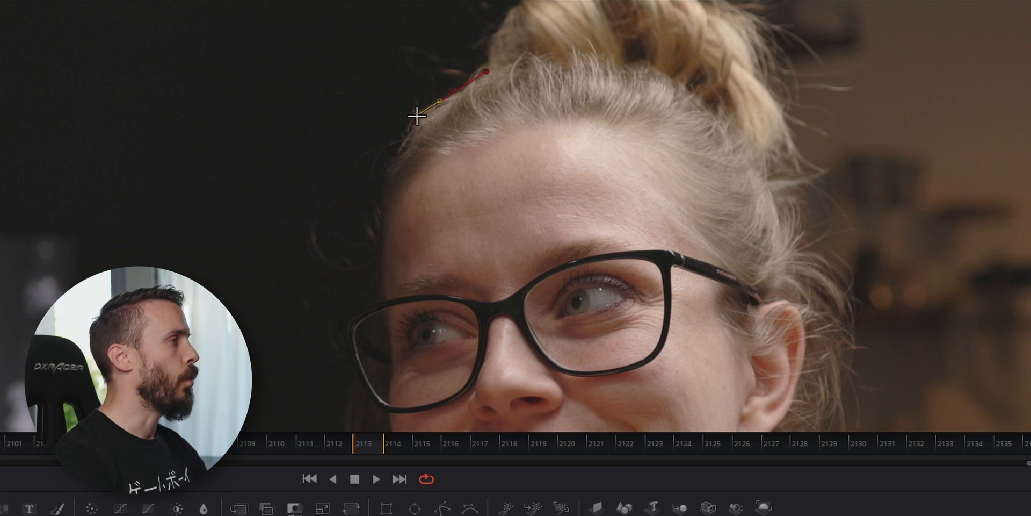
left_click_drag(436, 101, 413, 128)
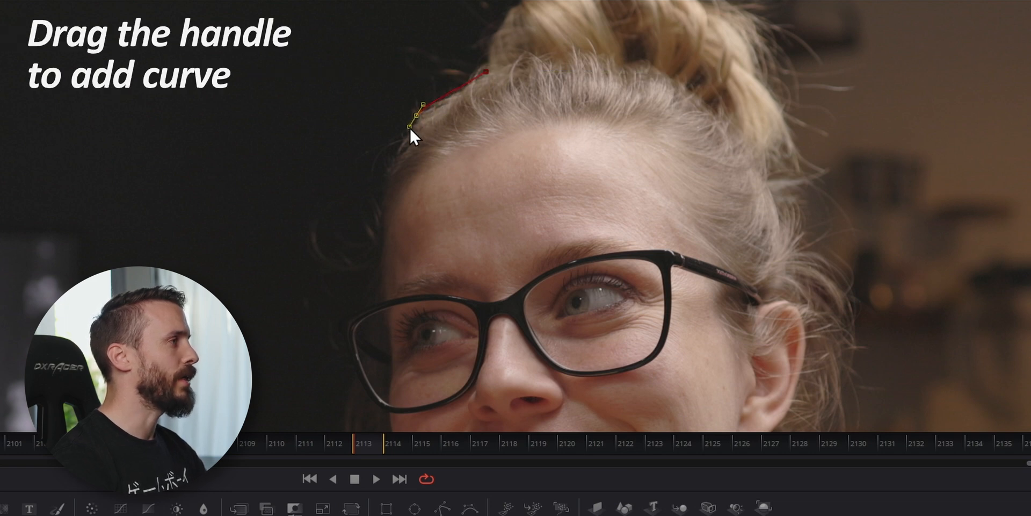
left_click_drag(415, 117, 402, 130)
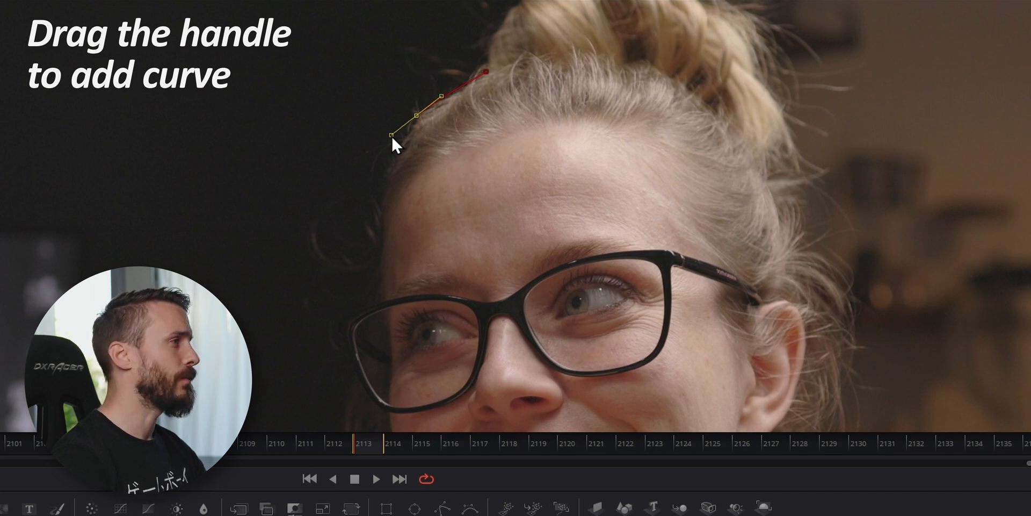
left_click_drag(394, 143, 384, 193)
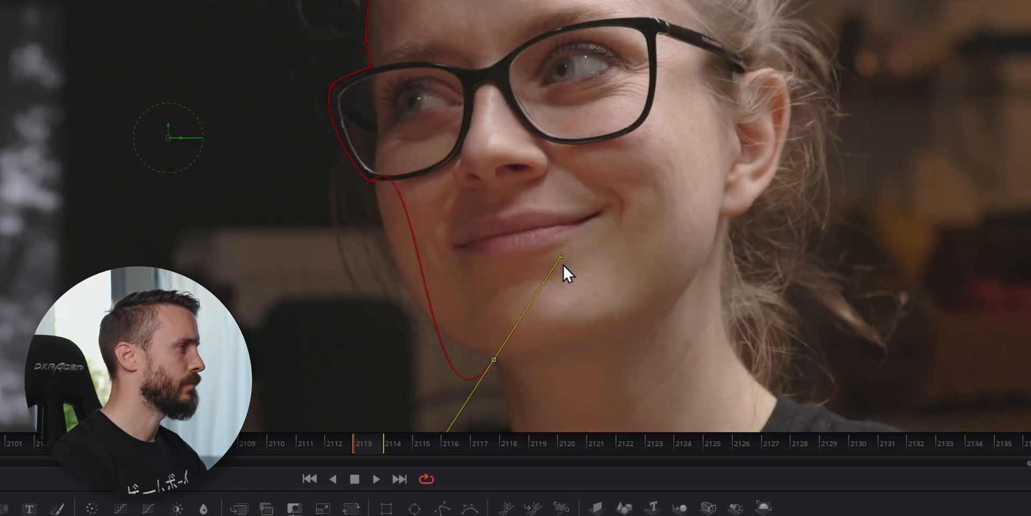
left_click_drag(562, 255, 494, 360)
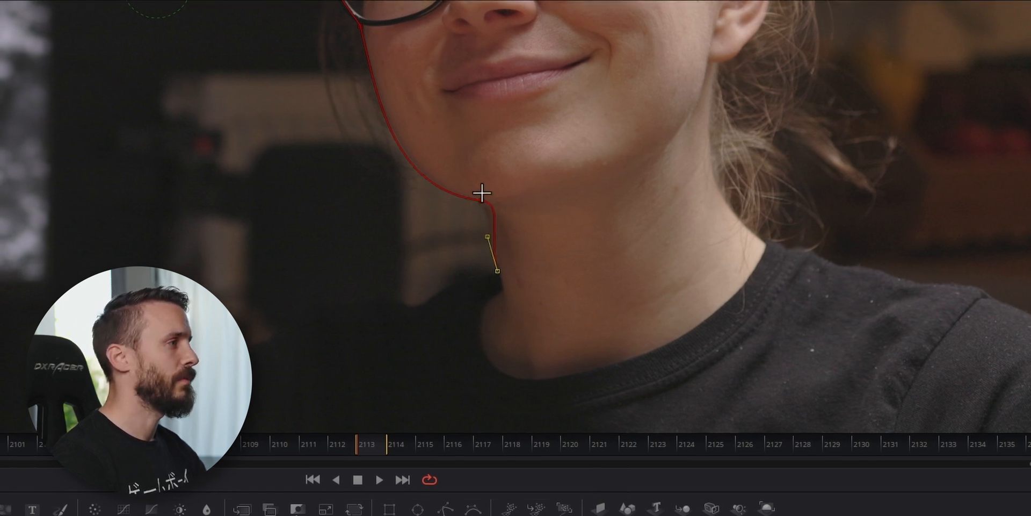
left_click_drag(492, 270, 442, 309)
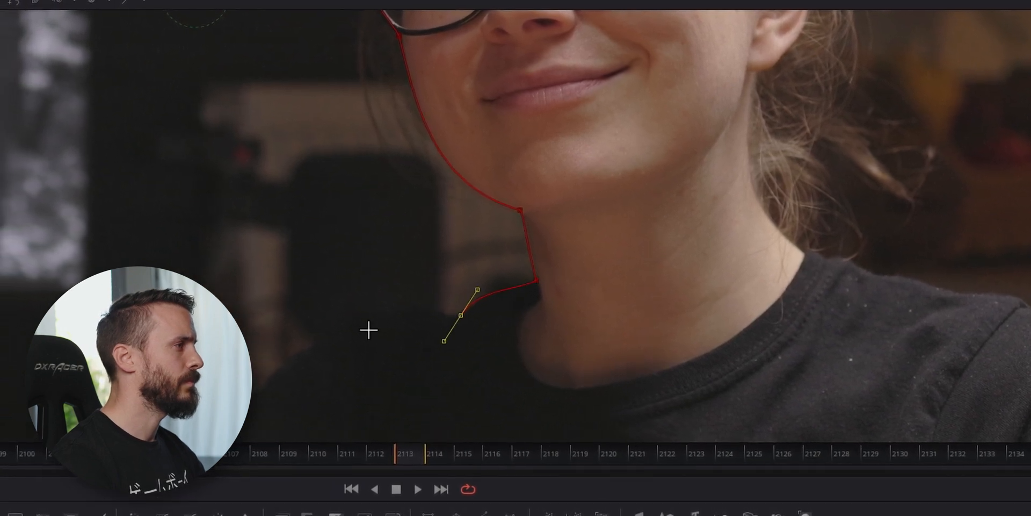
left_click_drag(444, 339, 394, 316)
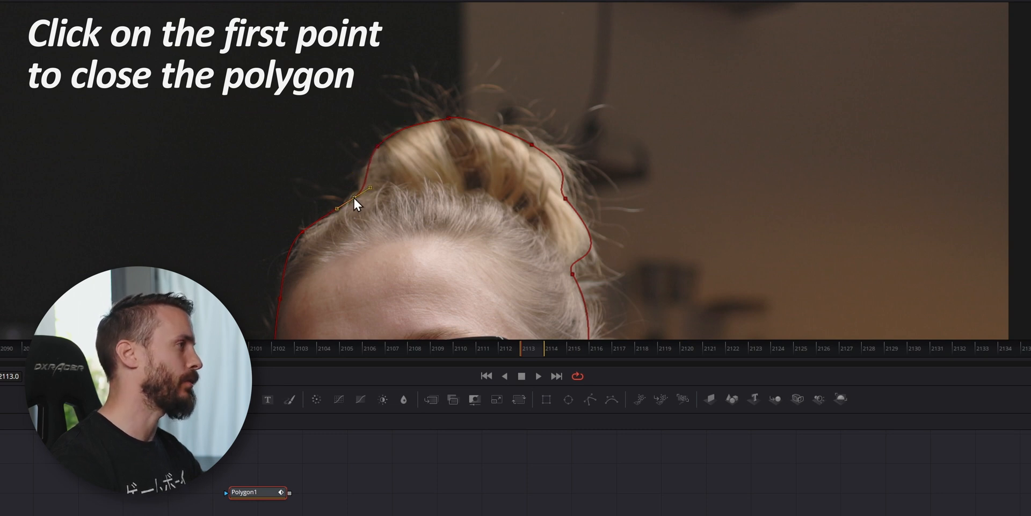
Close the polygon outline by clicking its first point
left_click(335, 204)
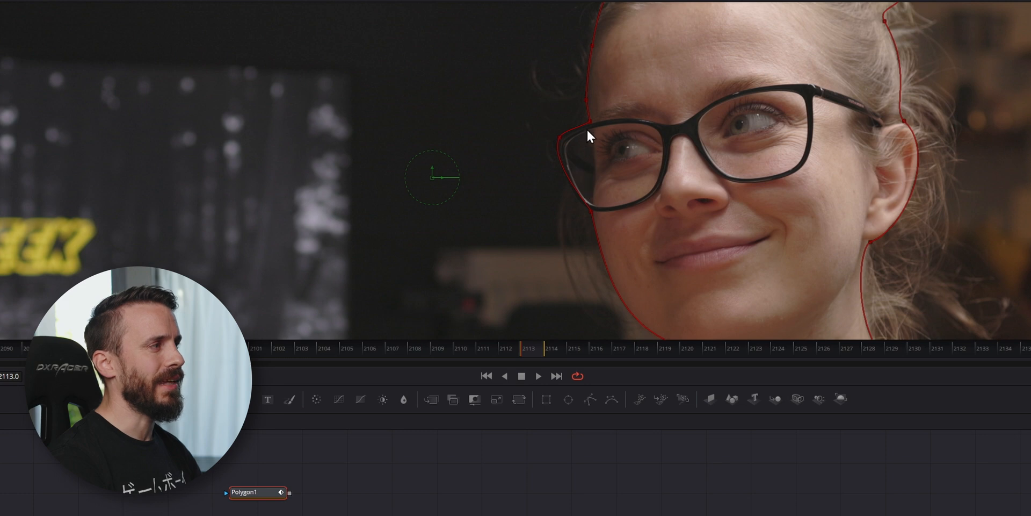
mouse_move(592, 217)
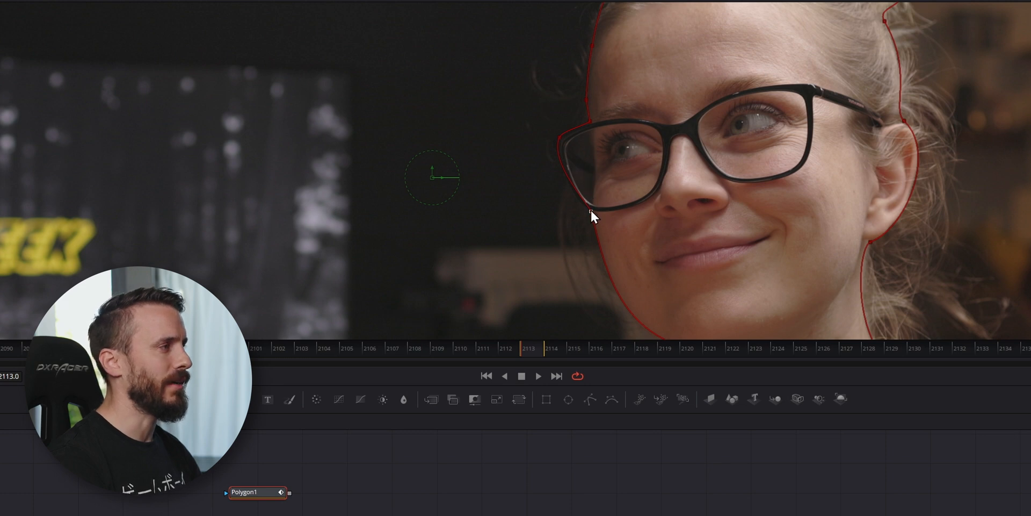
mouse_move(559, 138)
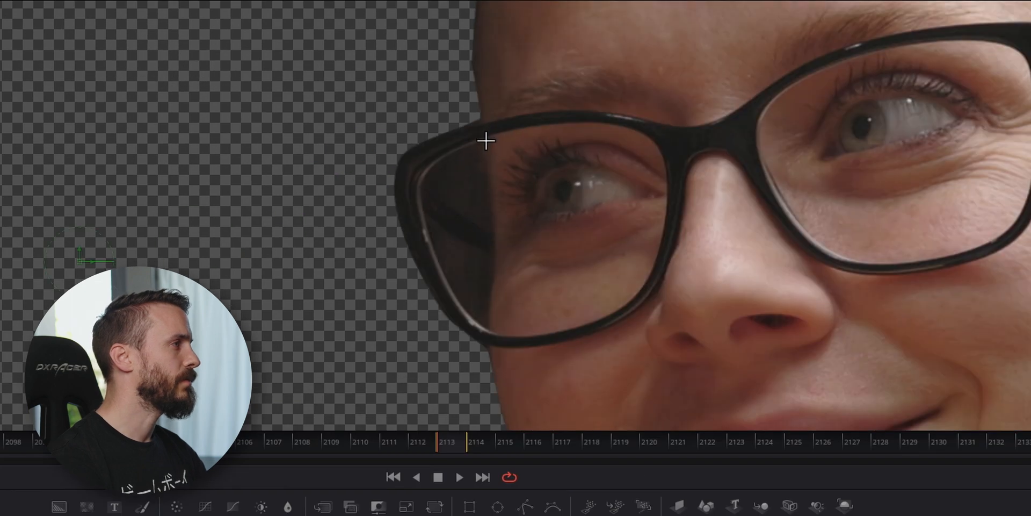
Draw an inverted Polygon2 inside the left lens and set Polygon1's Paint Mode to Minimum
left_click_drag(488, 141, 412, 200)
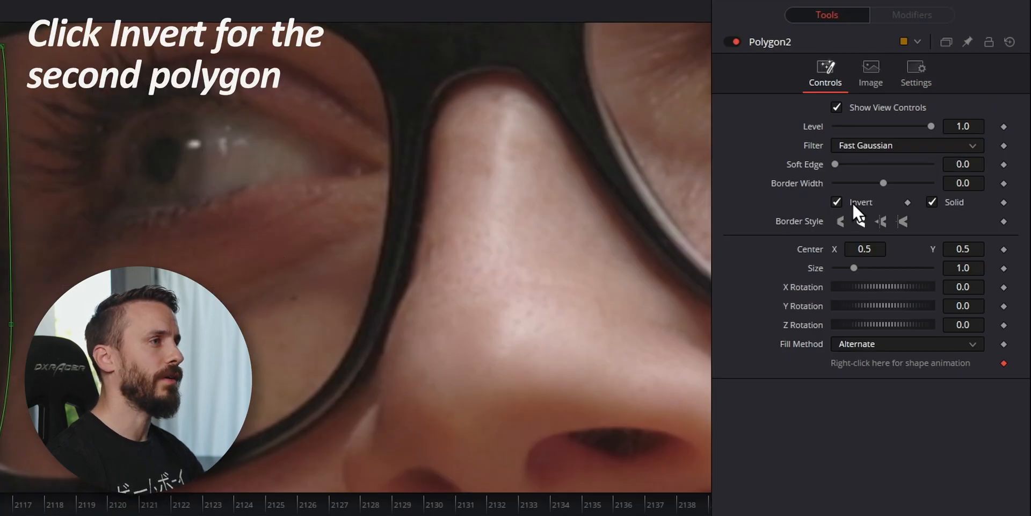
left_click(837, 202)
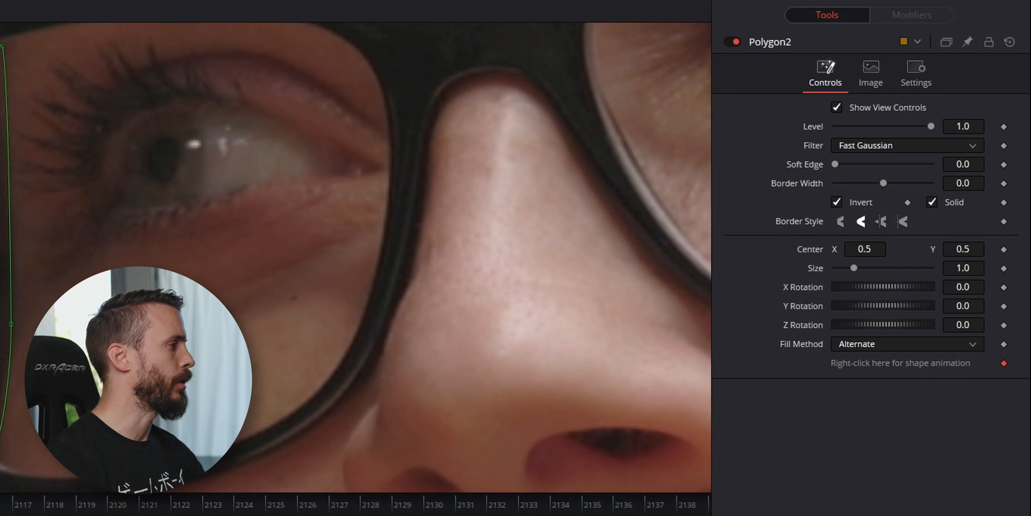
left_click(906, 202)
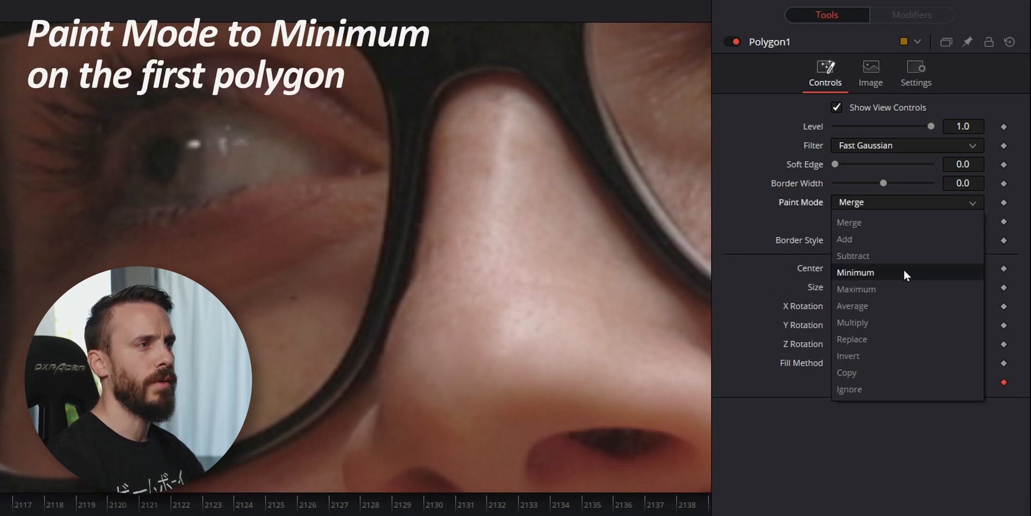
left_click(855, 272)
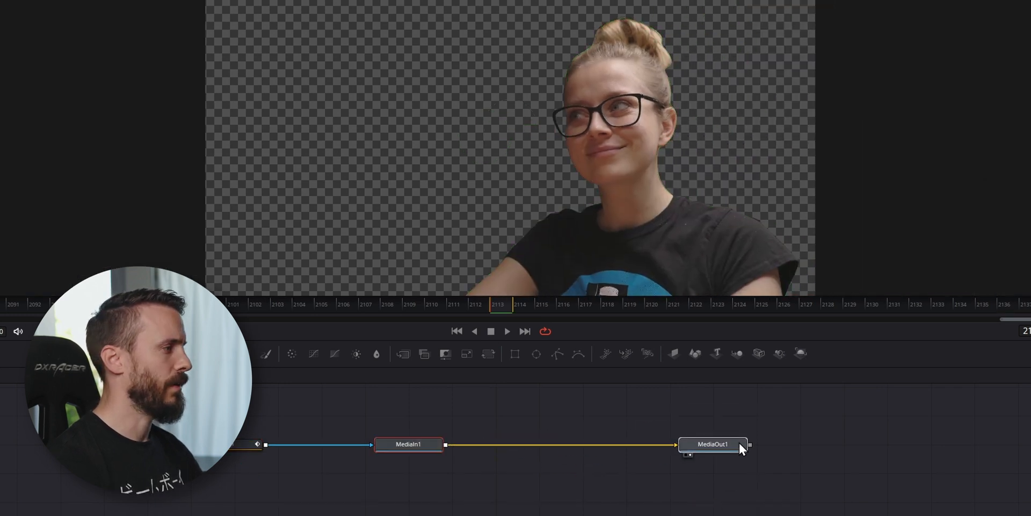
Drag the MediaOut1 node closer to MediaIn1 in the Node Editor
left_click_drag(712, 445, 669, 444)
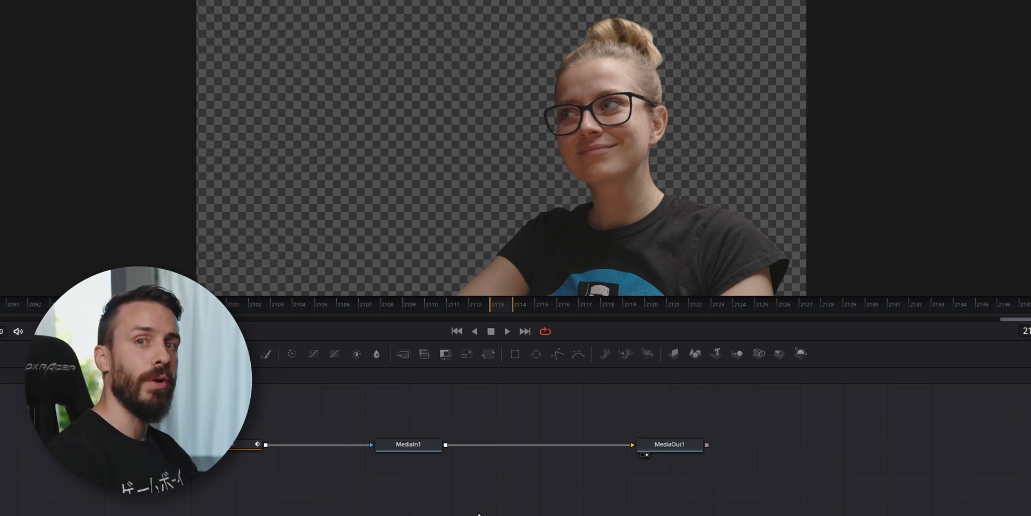
left_click(593, 357)
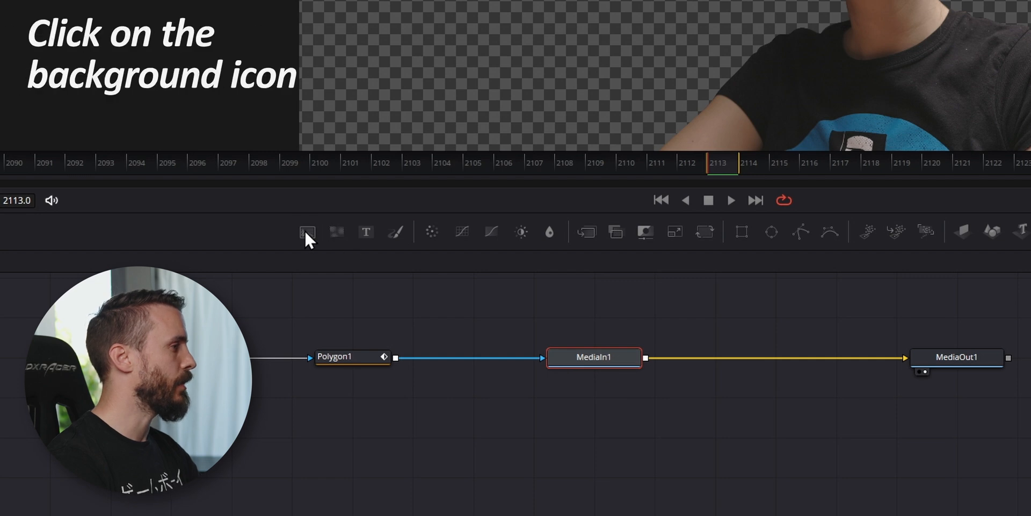
Add a Background node to the Fusion composition
left_click(306, 231)
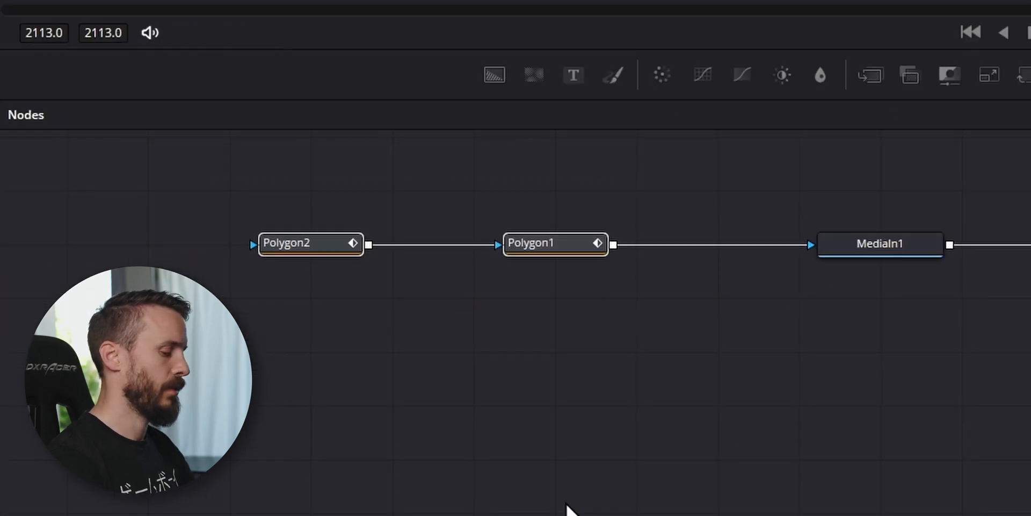
Copy and paste both polygon nodes and wire the copied mask into Background1
key("ctrl+c")
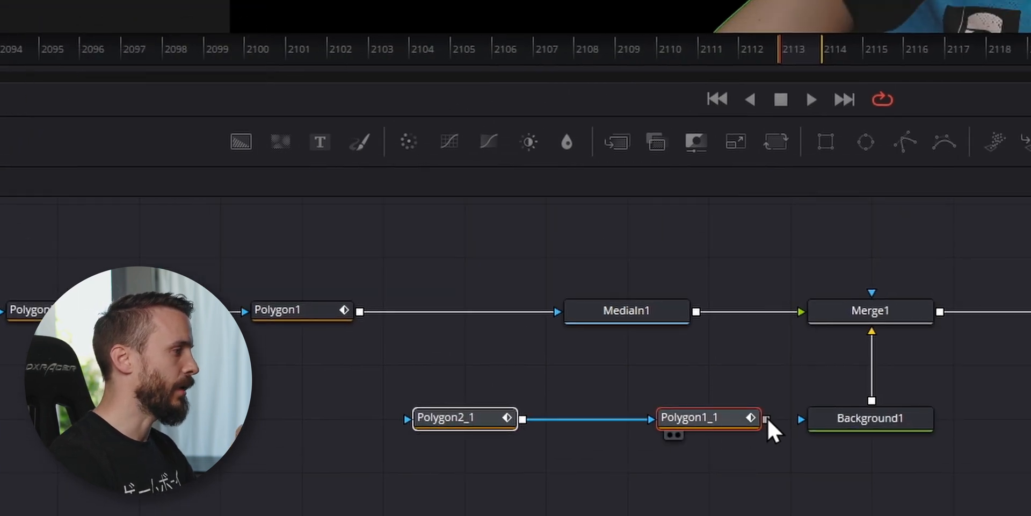
left_click_drag(763, 417, 835, 418)
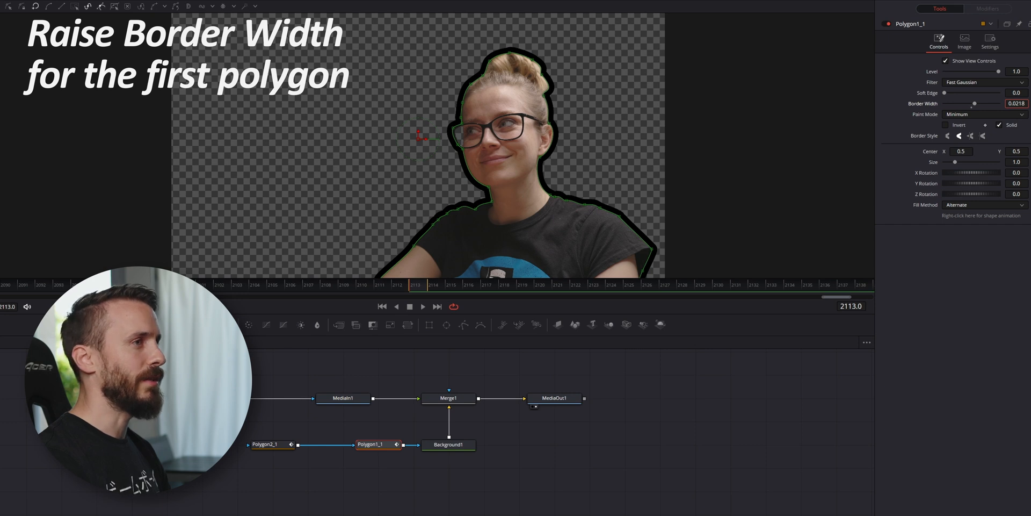
Widen Polygon1's border and lower Polygon2's Border Width to -0.0091
left_click_drag(973, 104, 972, 104)
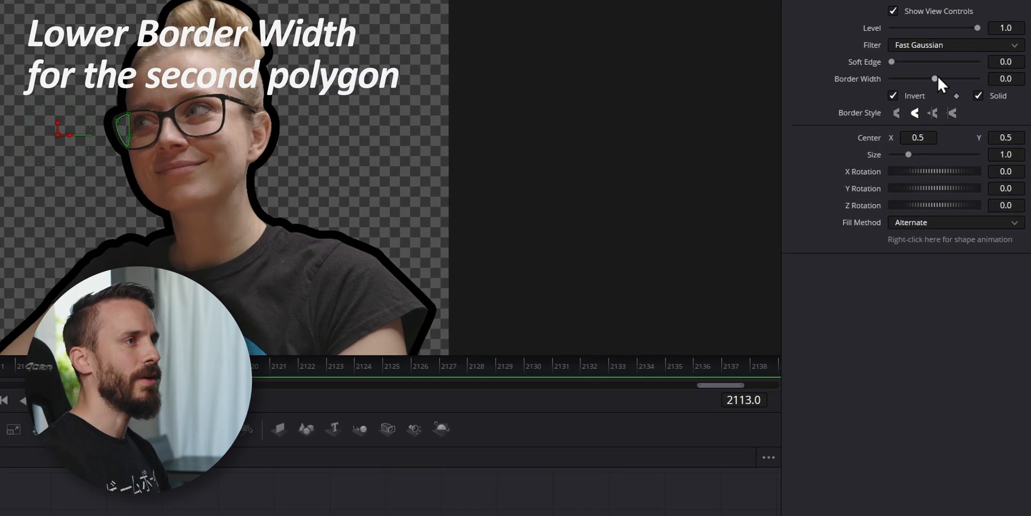
left_click_drag(934, 78, 933, 78)
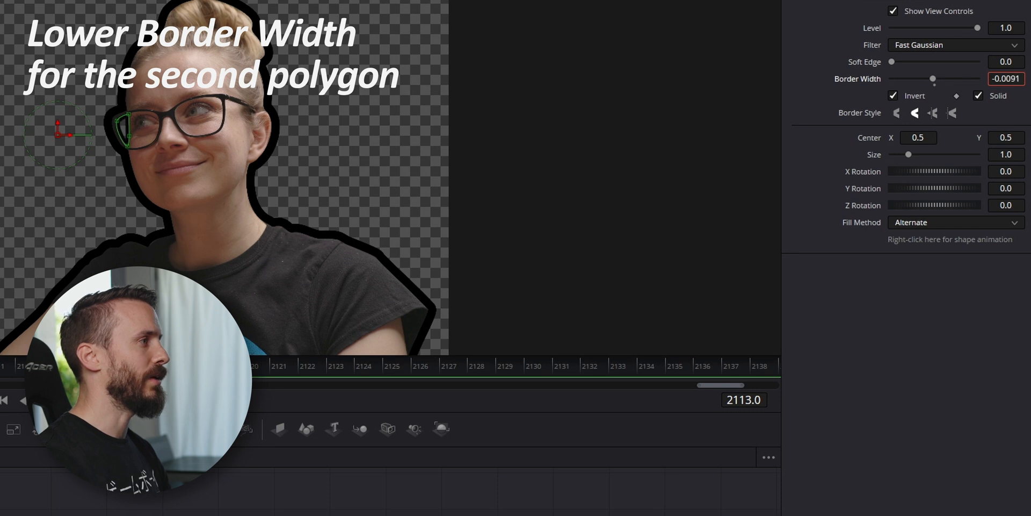
left_click_drag(934, 78, 931, 79)
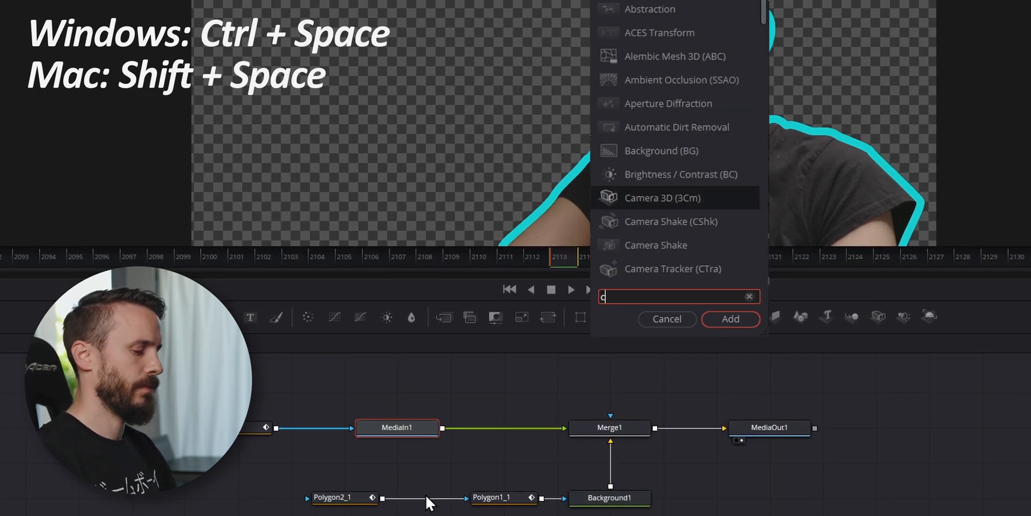
Add a Color Corrector after MediaIn1 with contrast 1.19, saturation 1.16 and gamma 1.1
type("olor co")
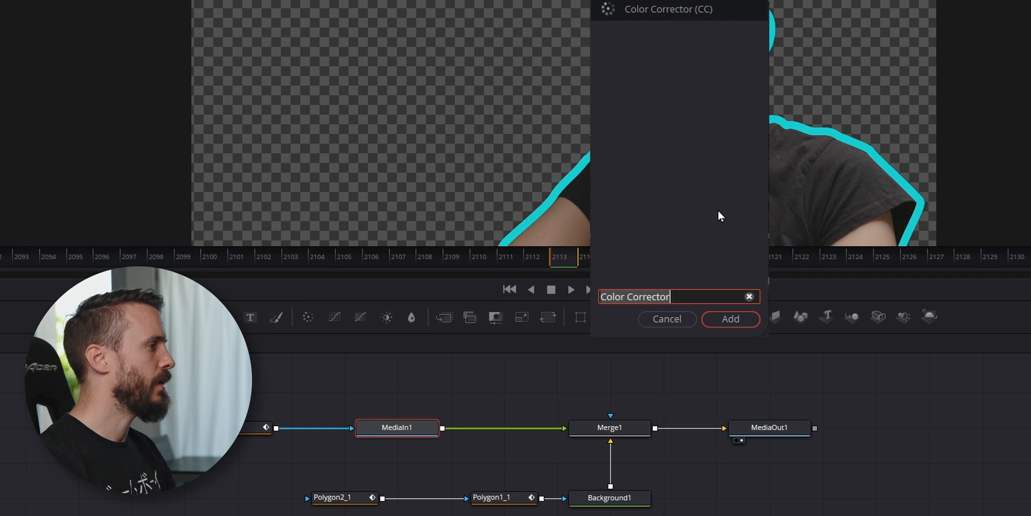
left_click(730, 319)
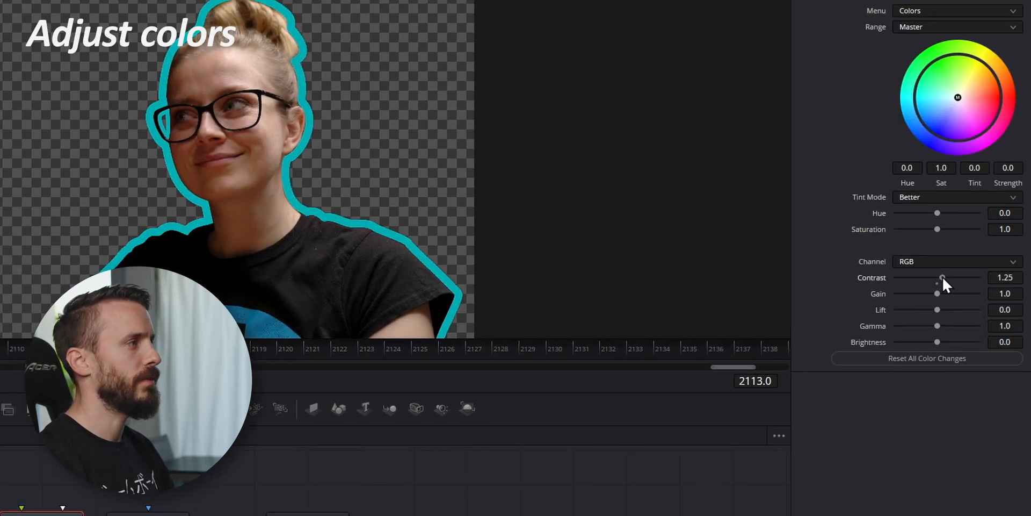
left_click_drag(942, 277, 940, 278)
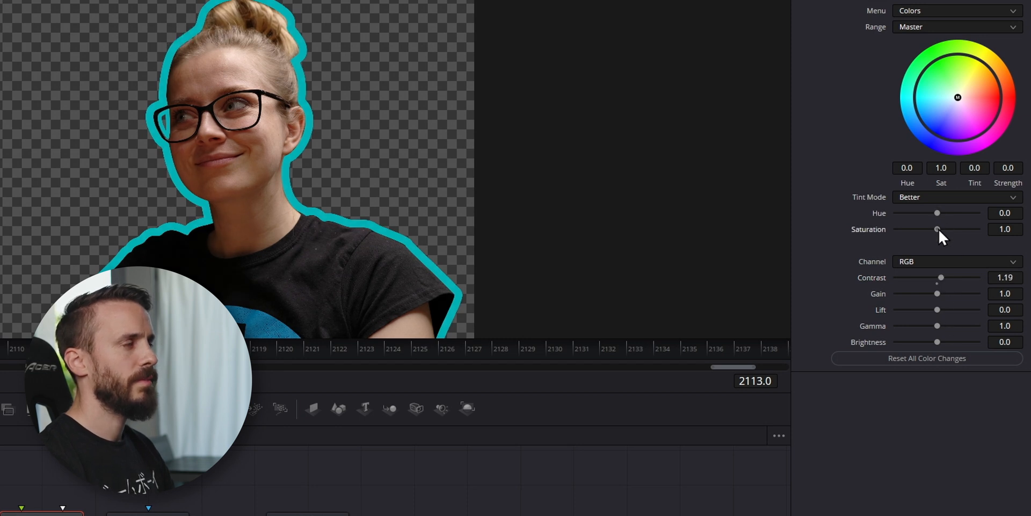
left_click_drag(937, 228, 943, 228)
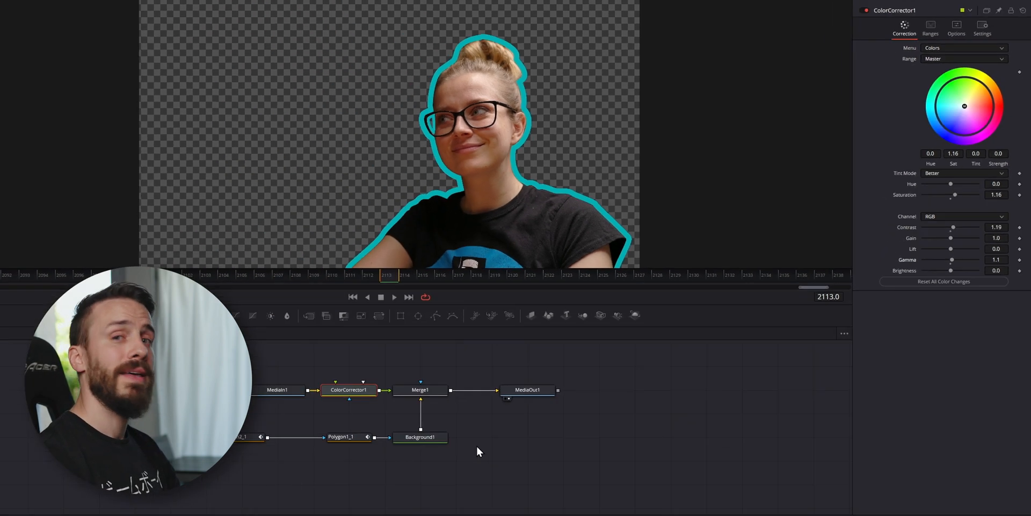
left_click(562, 507)
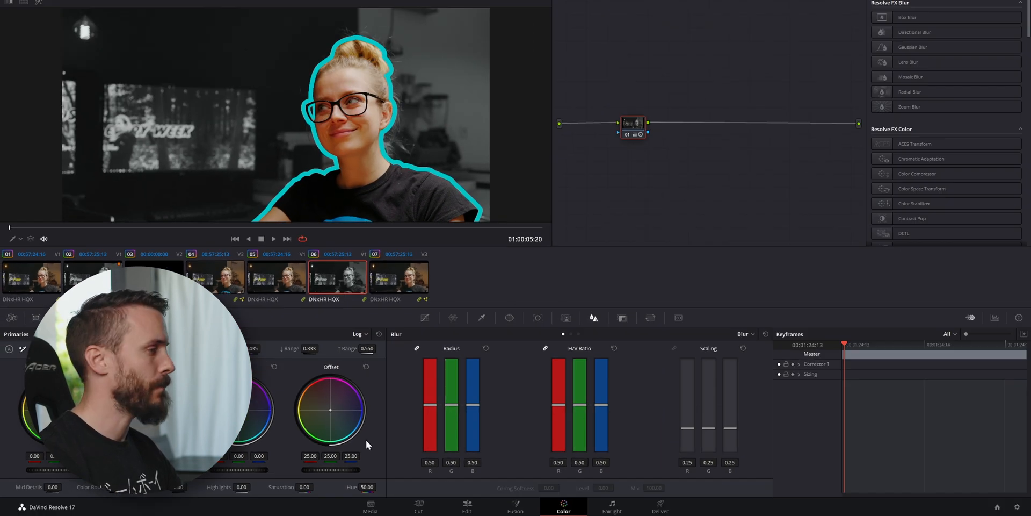
On the Color page, set the background clip's saturation to 0 for grayscale
left_click(466, 506)
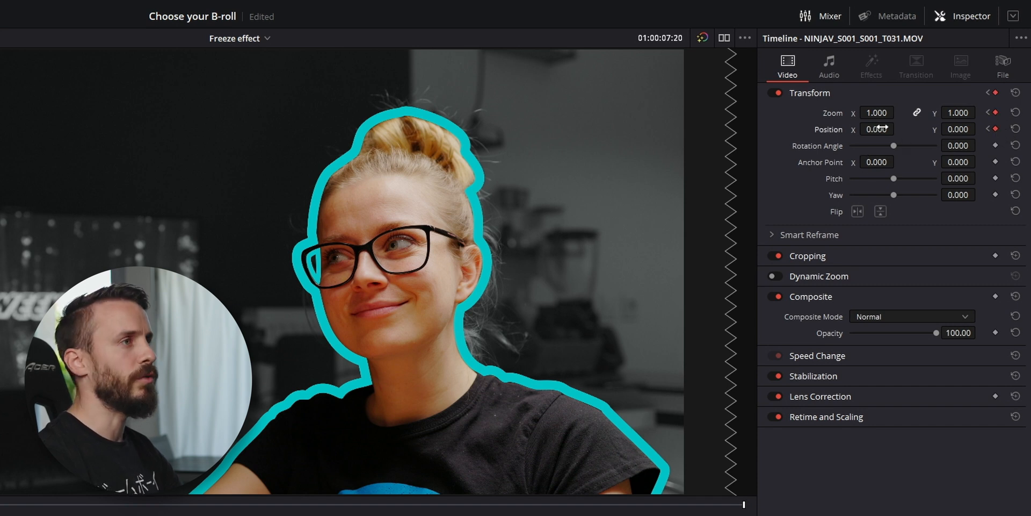
Keyframe the background clip's zoom to 1.030 and X position to -54
type("-45.000")
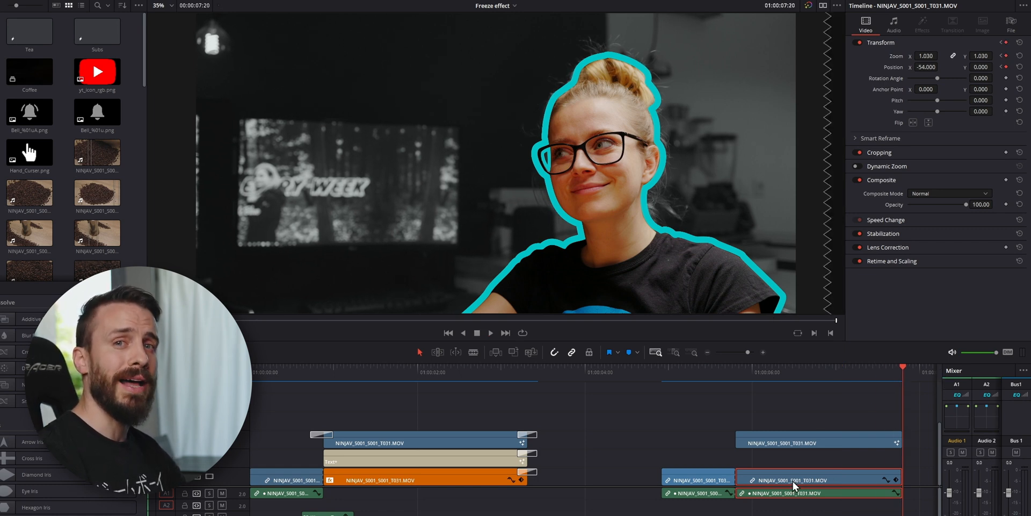
Trim the CORE ROCKS! Text+ title clip, colour it teal and enlarge its size
left_click(819, 442)
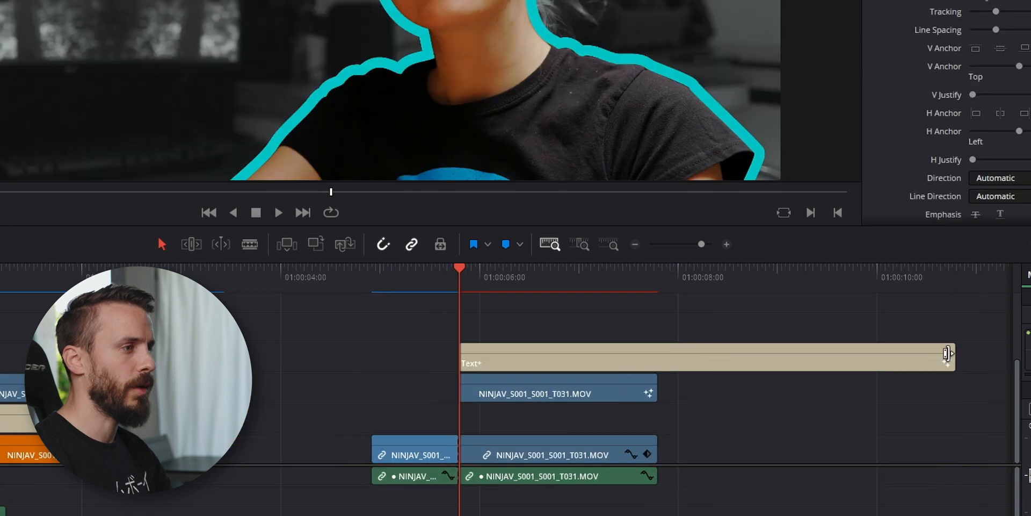
left_click_drag(947, 355, 651, 355)
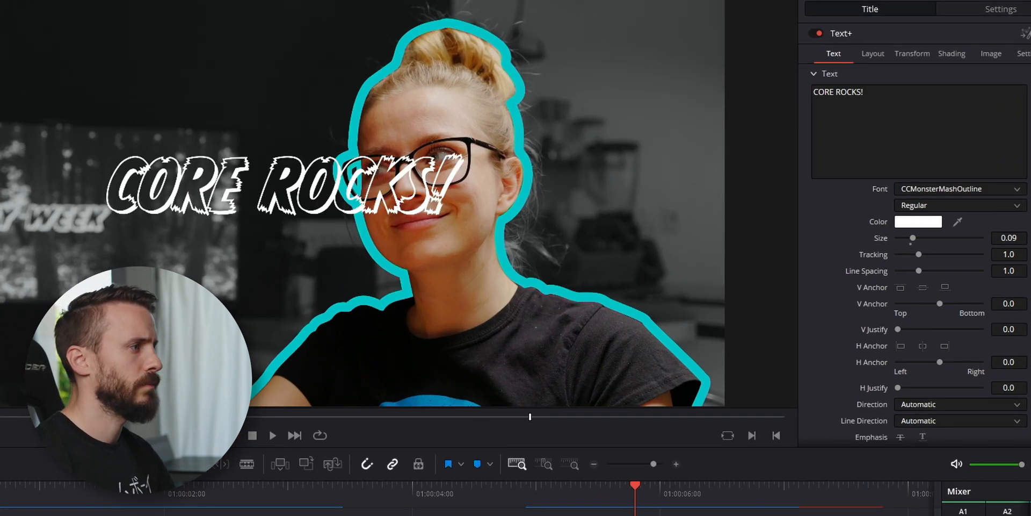
left_click(918, 222)
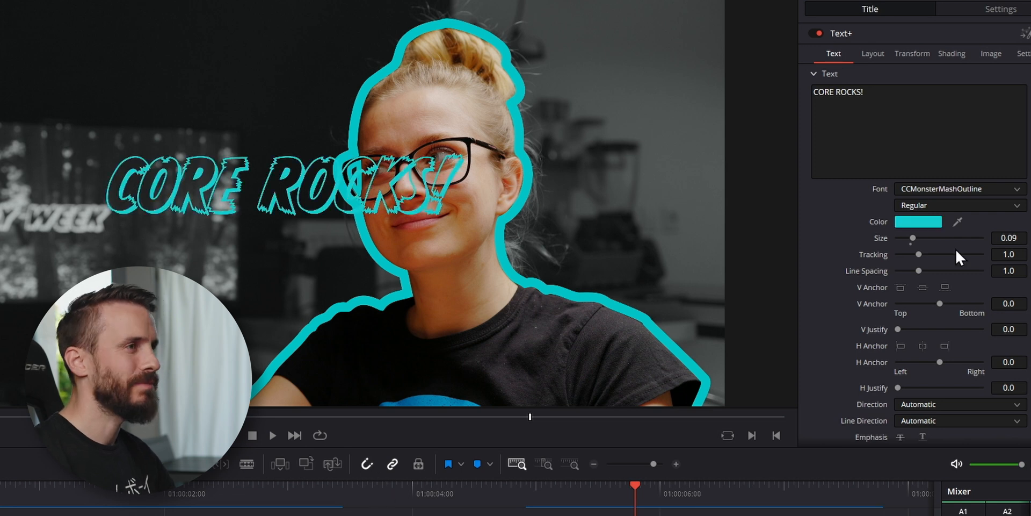
left_click_drag(912, 238, 926, 237)
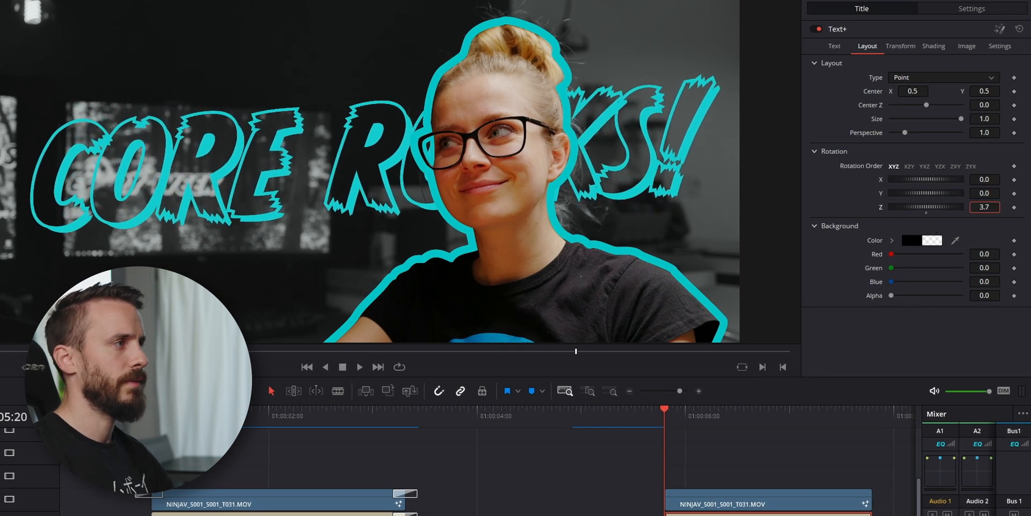
Rotate the CORE ROCKS! title to Z 7.7, then return to the Layout settings
left_click_drag(927, 206, 947, 206)
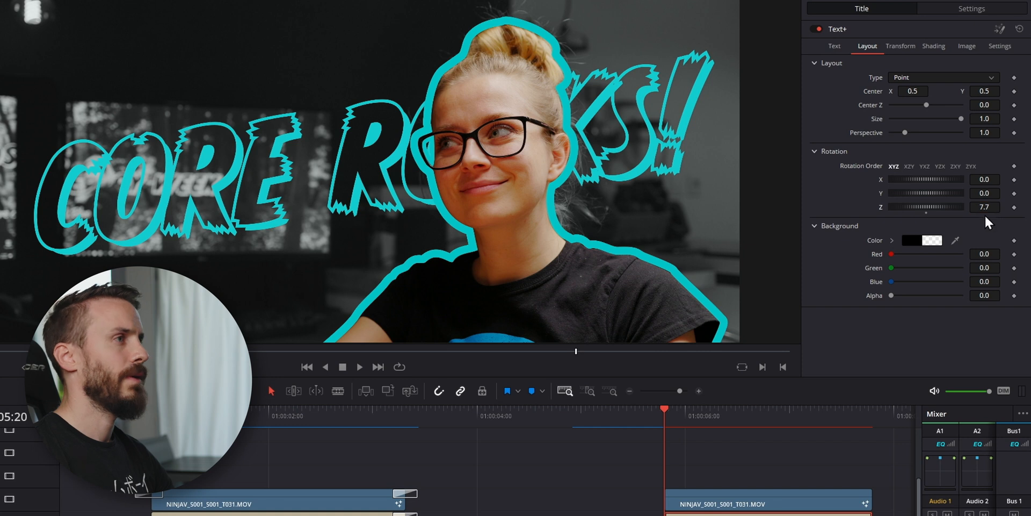
left_click(834, 46)
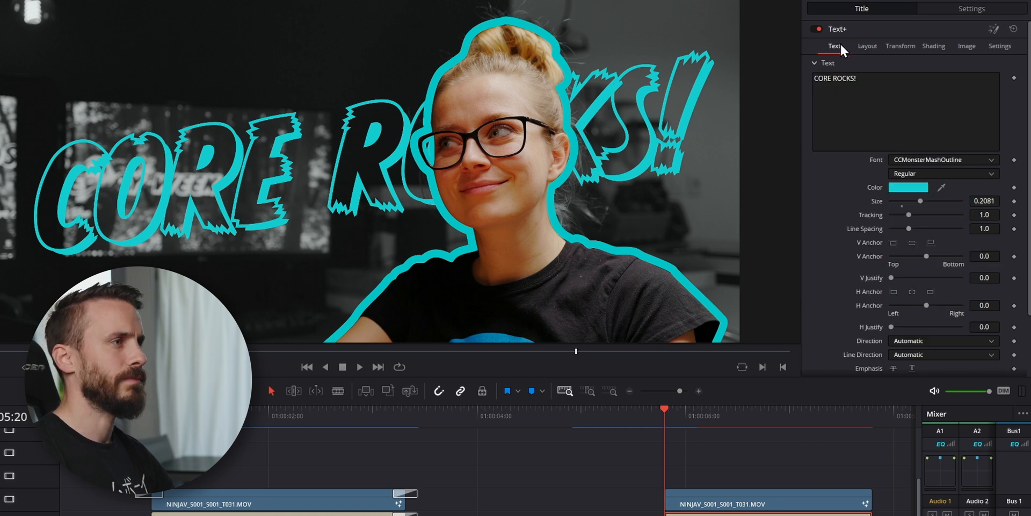
left_click(867, 45)
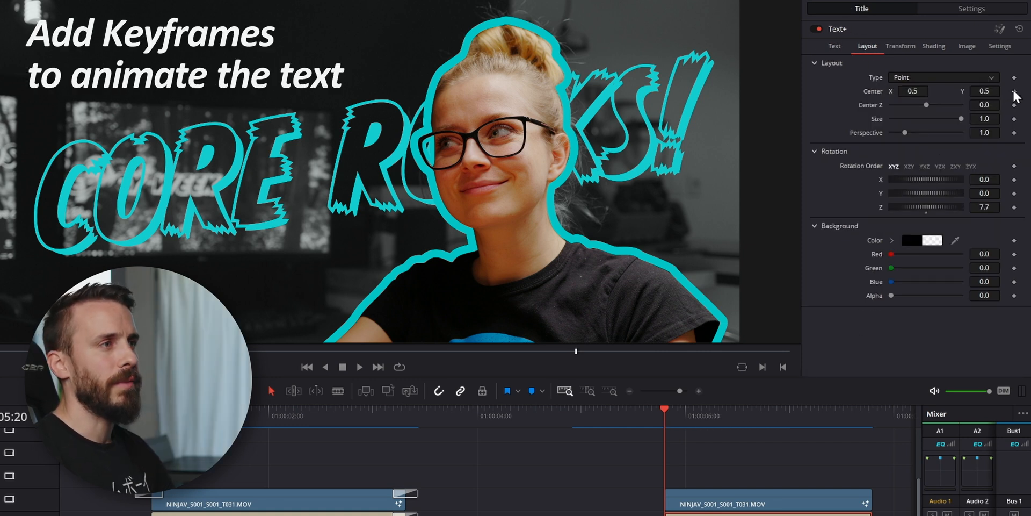
Keyframe the title's Center and move it to X -0.122, Y 0.327
left_click(1014, 90)
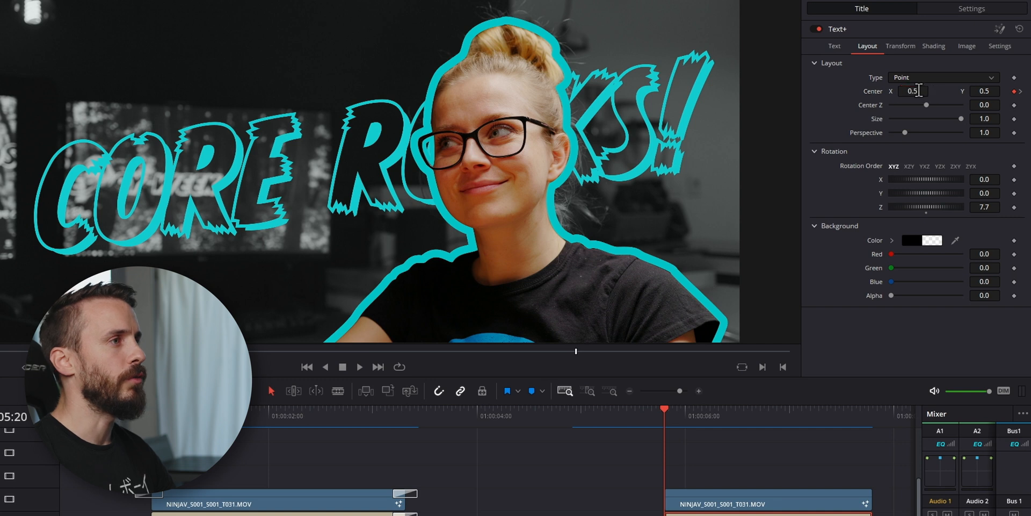
type("0.091")
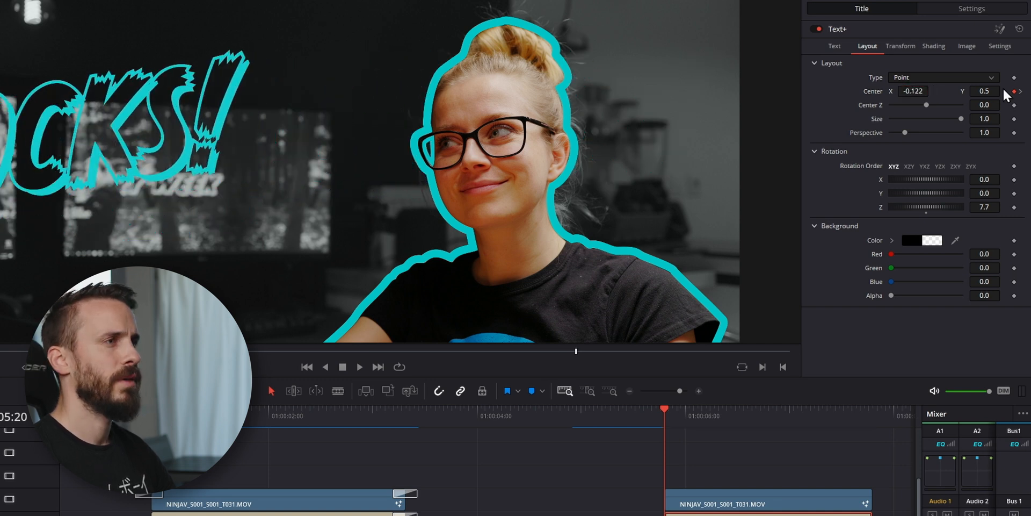
type("0.327")
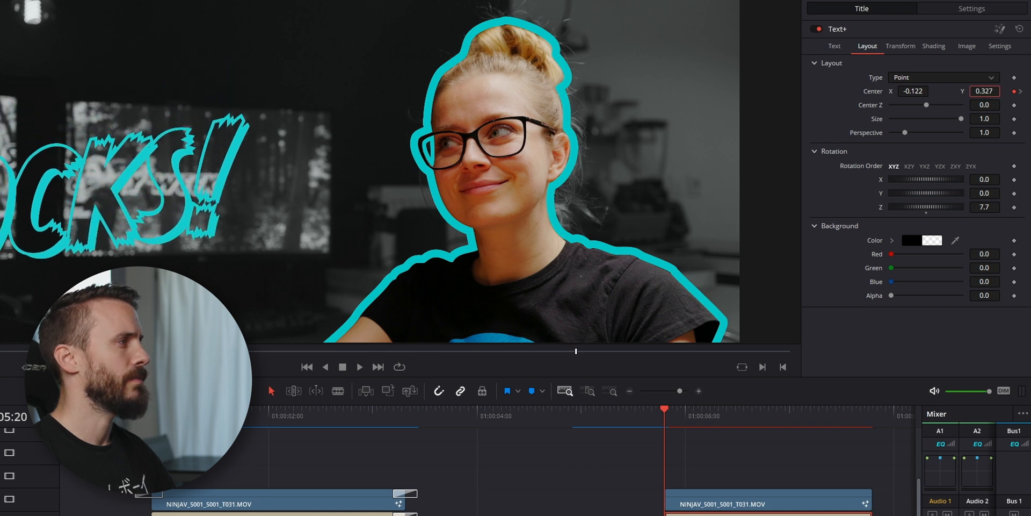